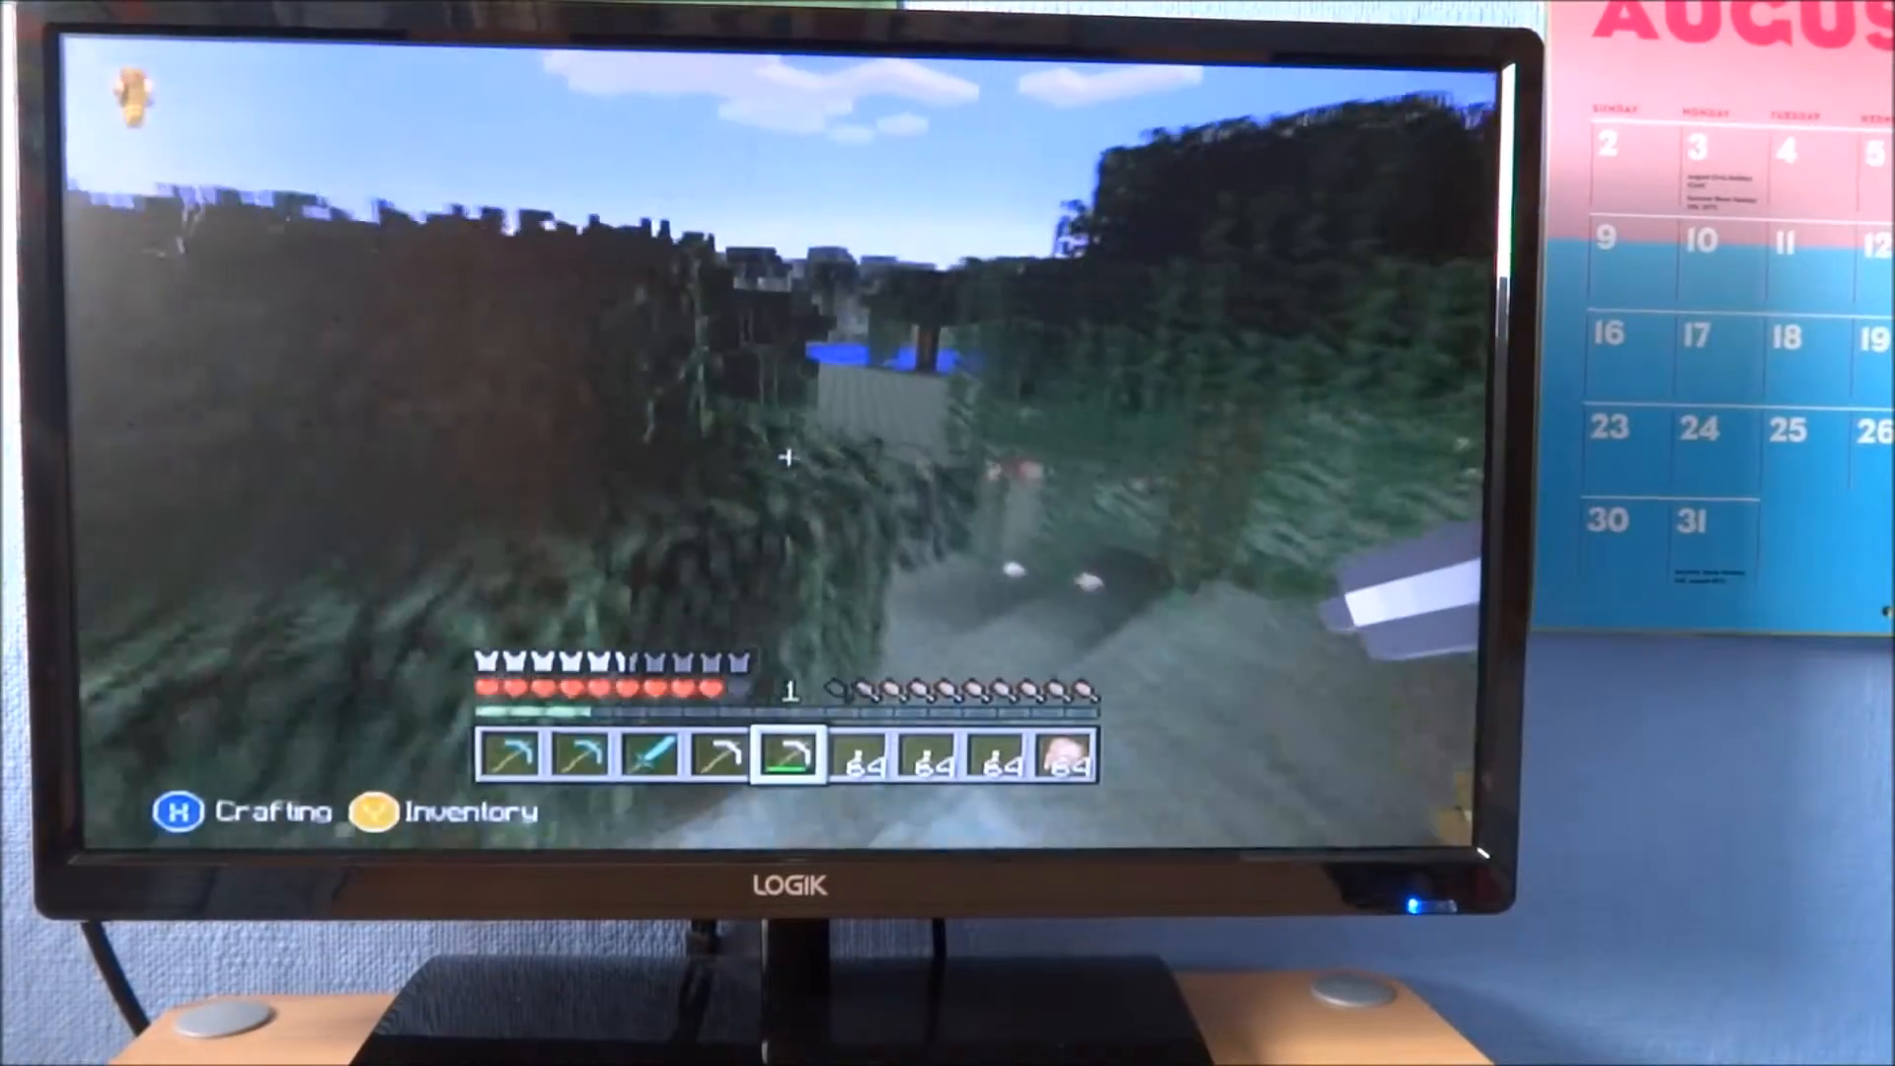
{"action": "mouse_move", "coordinate": [785, 456]}
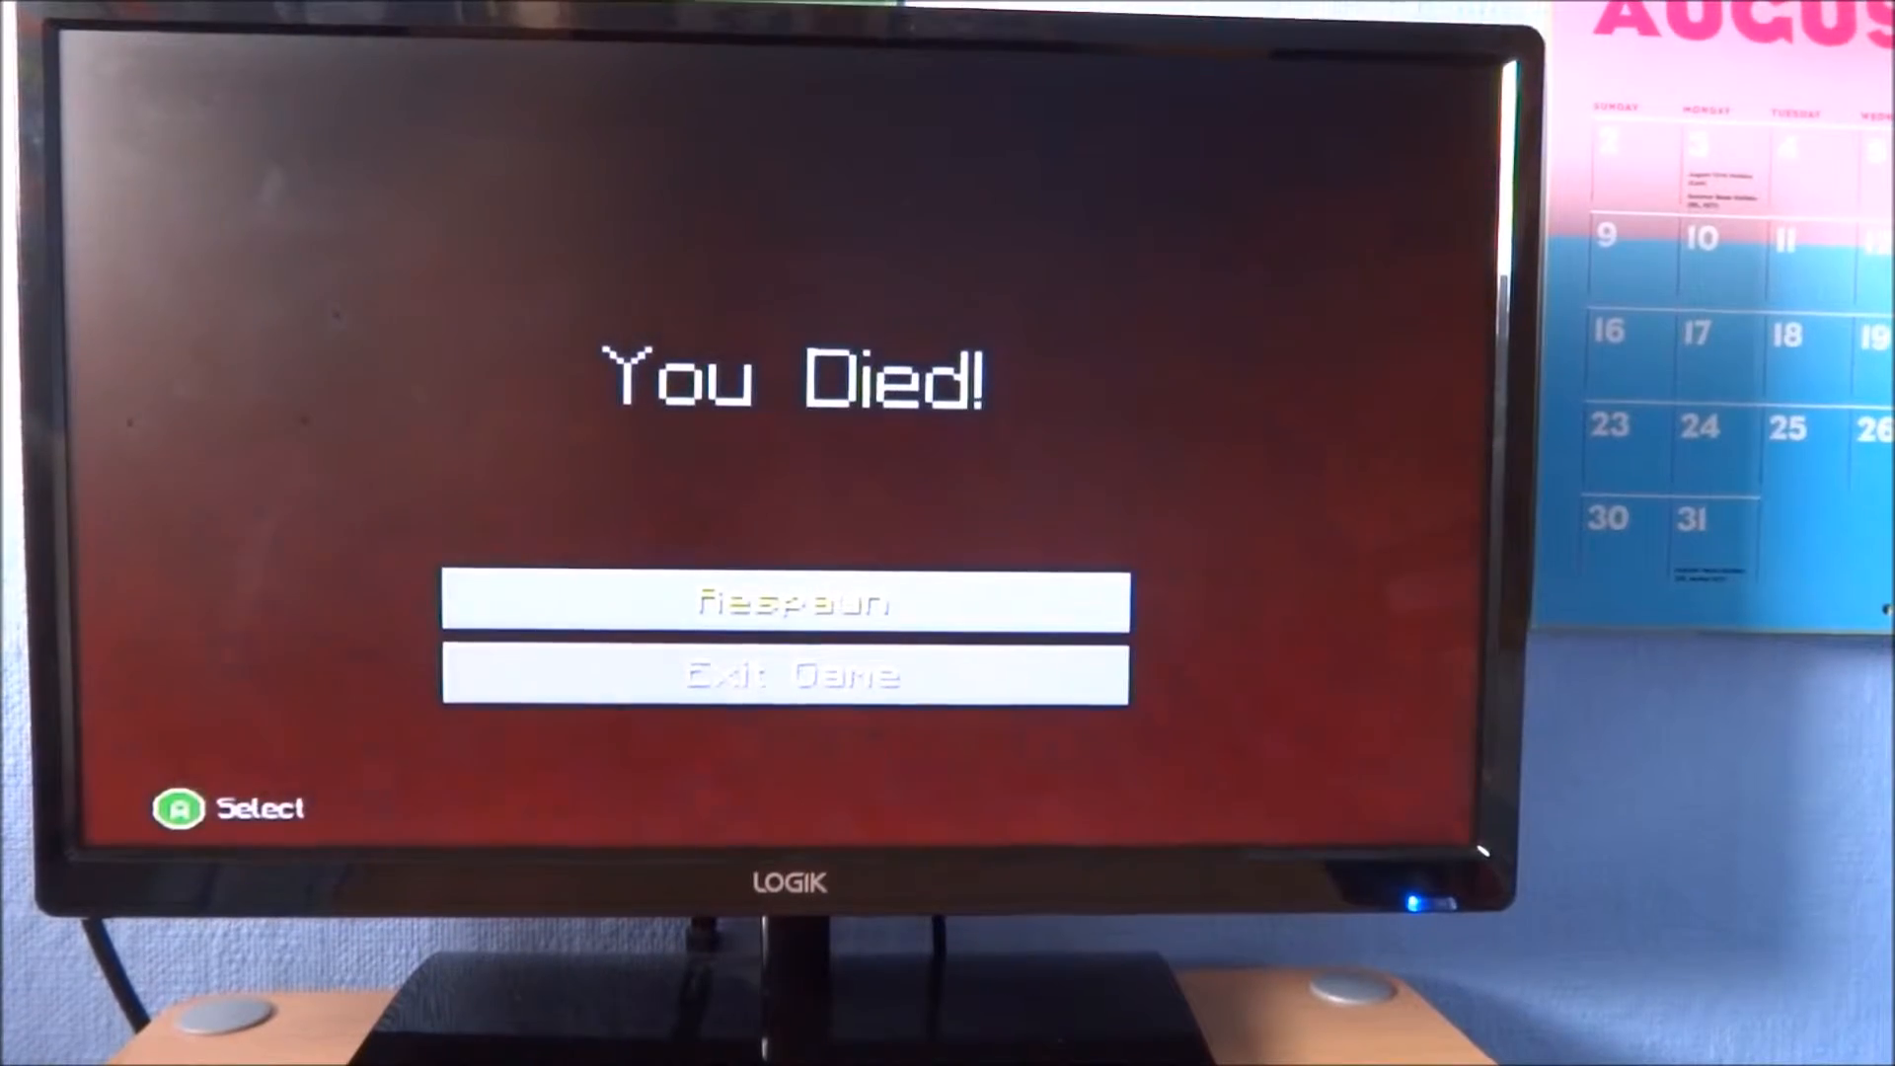
Respawn the character after dying and bring up the inventory to check armour and tools
{"action": "left_click", "coordinate": [788, 604]}
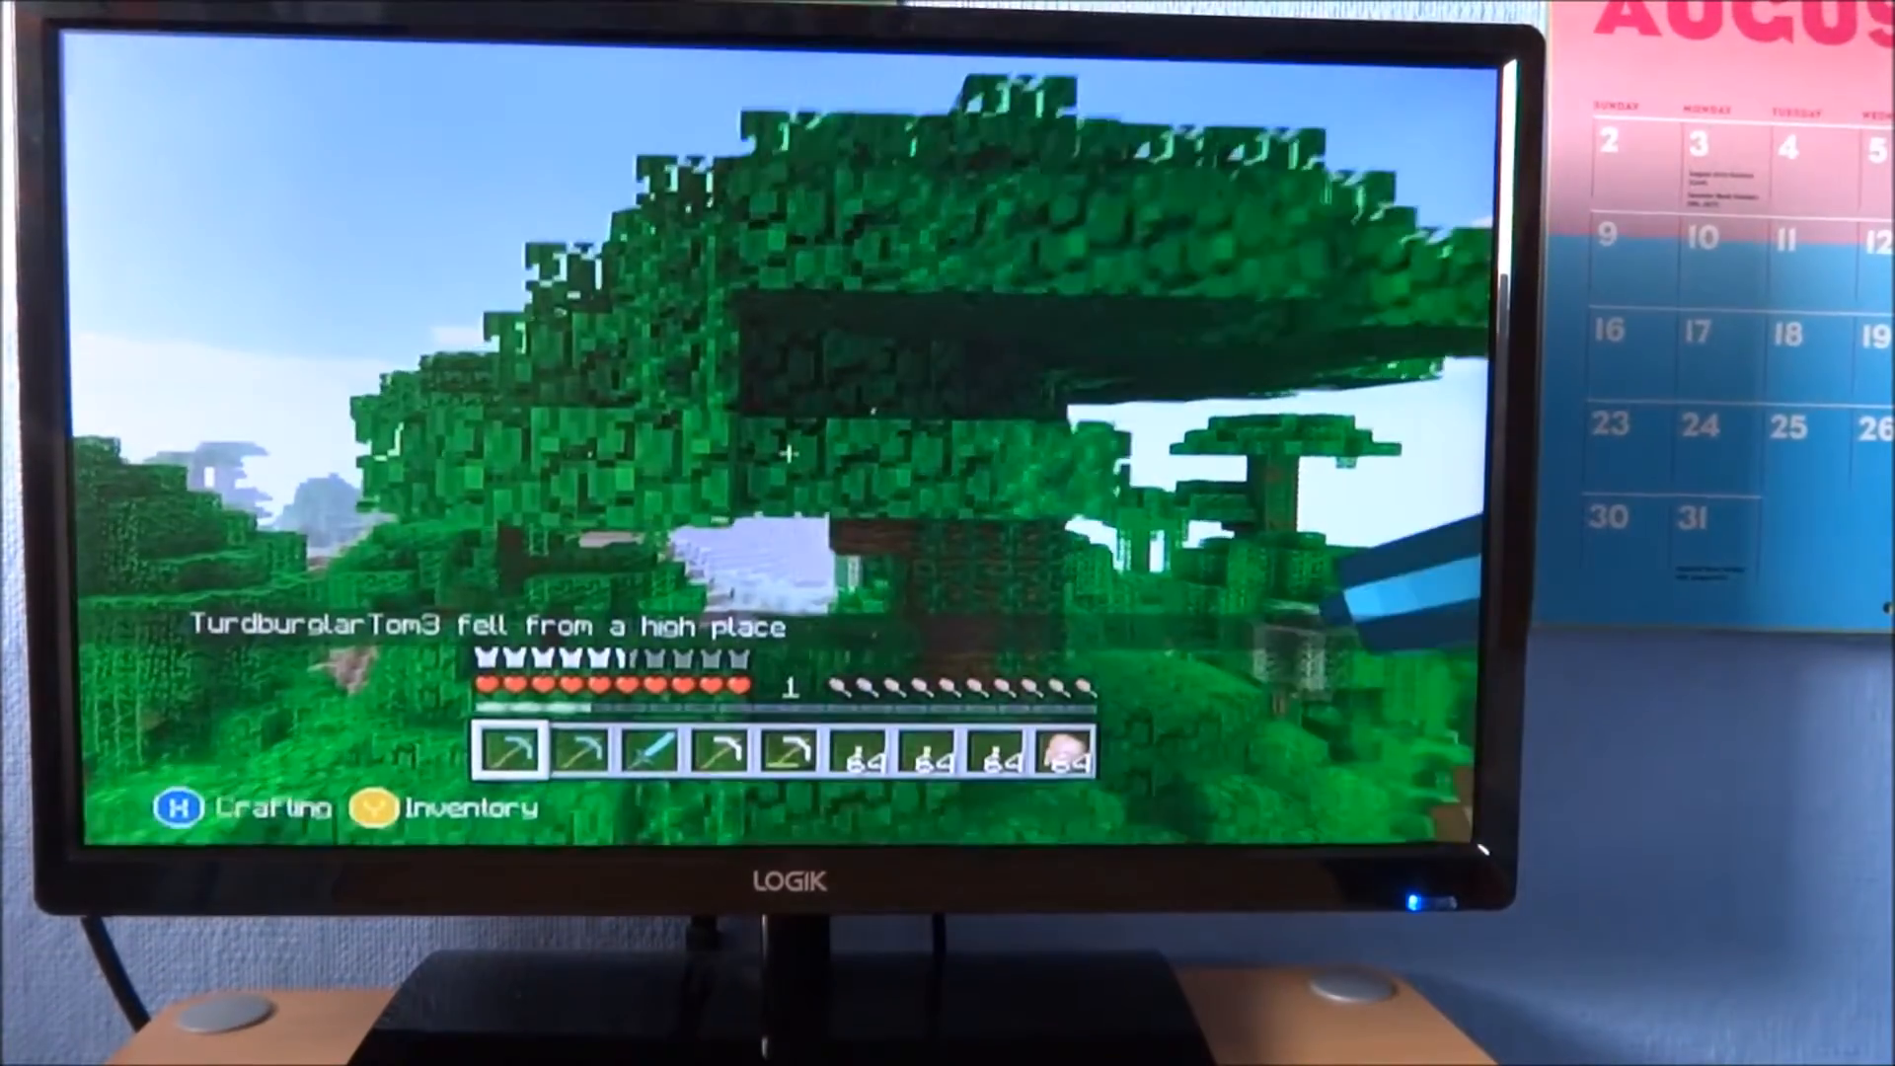
{"action": "key", "text": "y"}
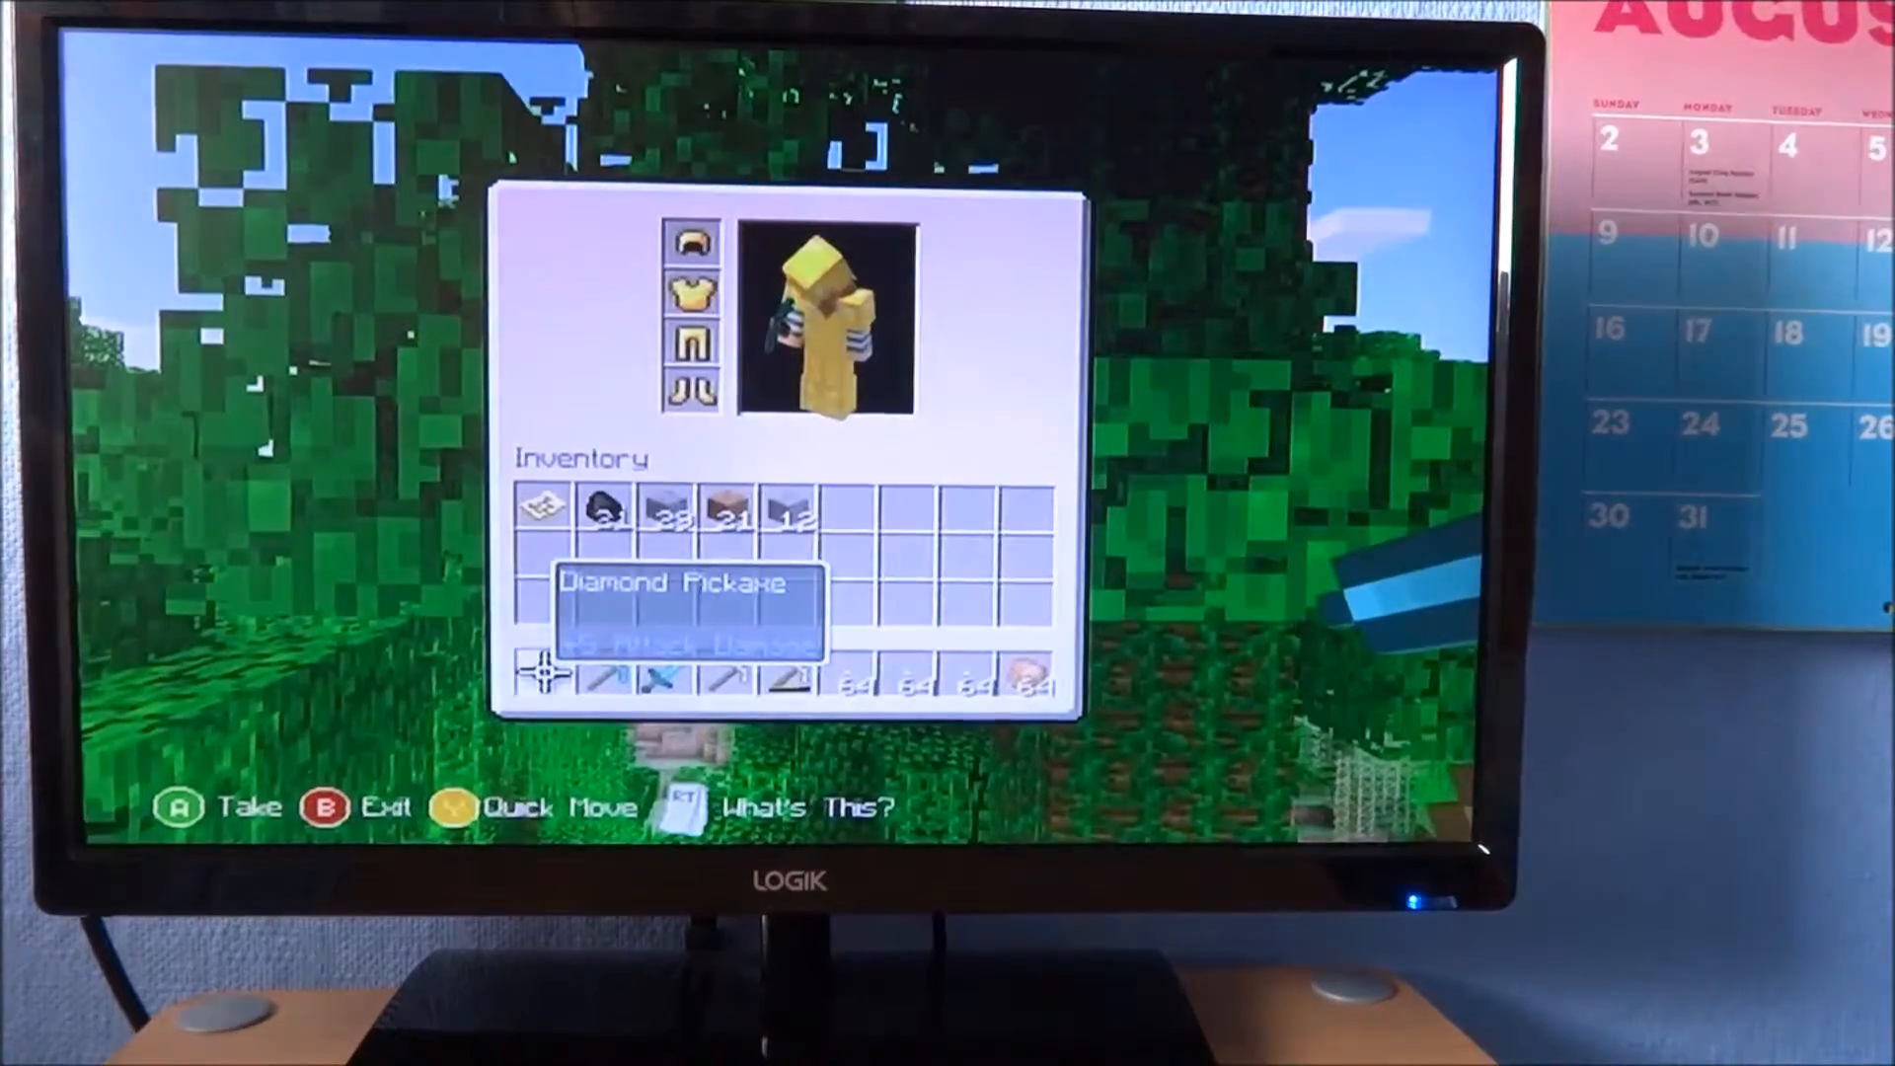